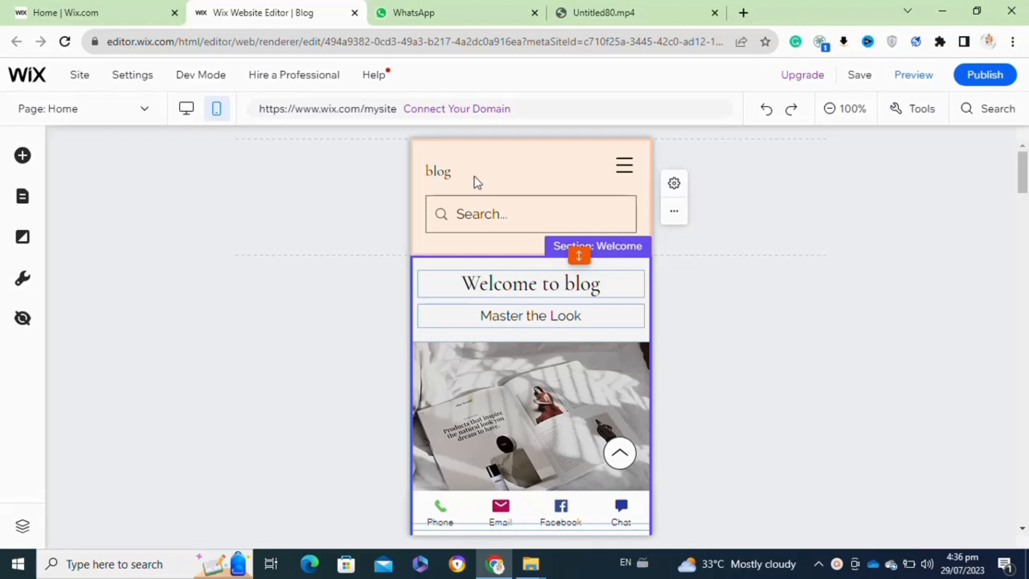
mouse_move(22, 155)
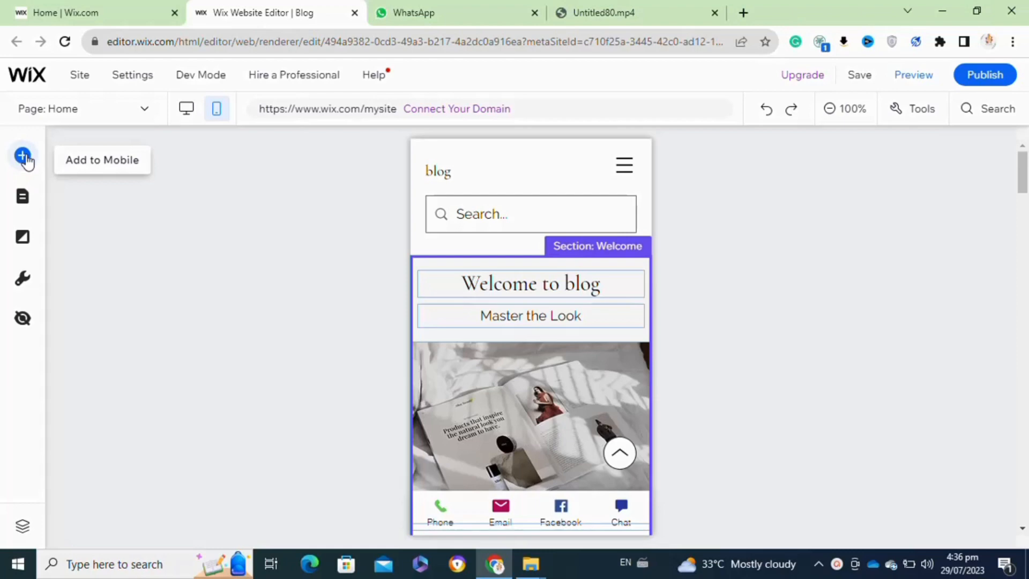
- Show the Add to Mobile elements, browsing the Decorative shapes category
left_click(24, 157)
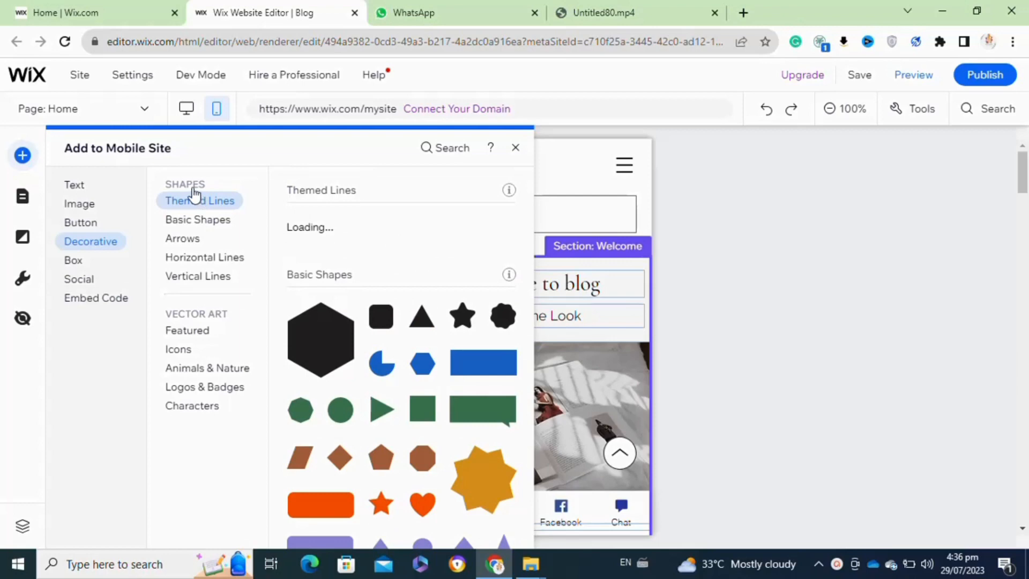
mouse_move(33, 207)
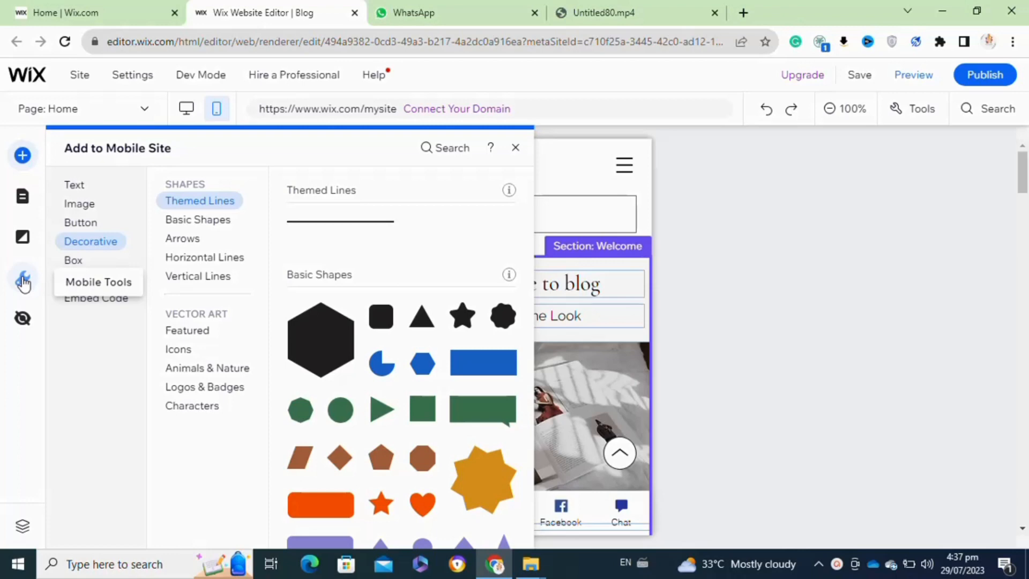
- Switch to the Mobile Tools list with quick action bar and welcome screen options
left_click(98, 282)
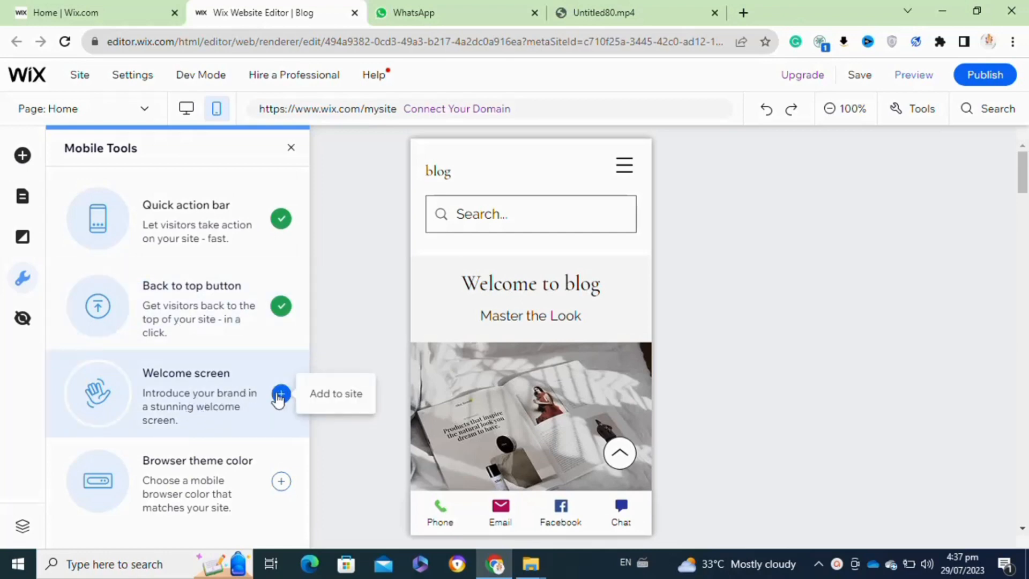
- Add the Welcome screen to the site and reveal its design settings
left_click(291, 146)
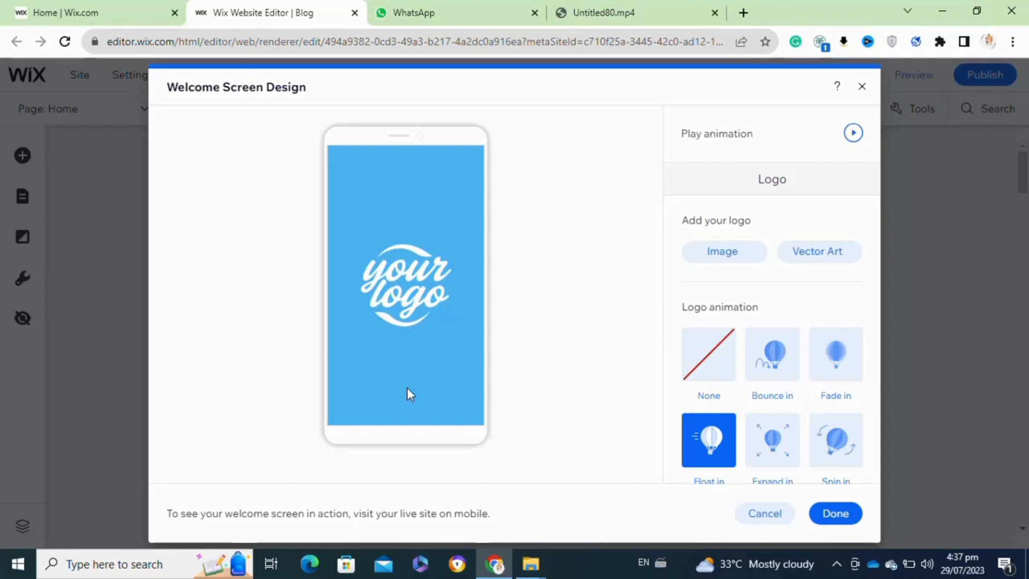
mouse_move(773, 189)
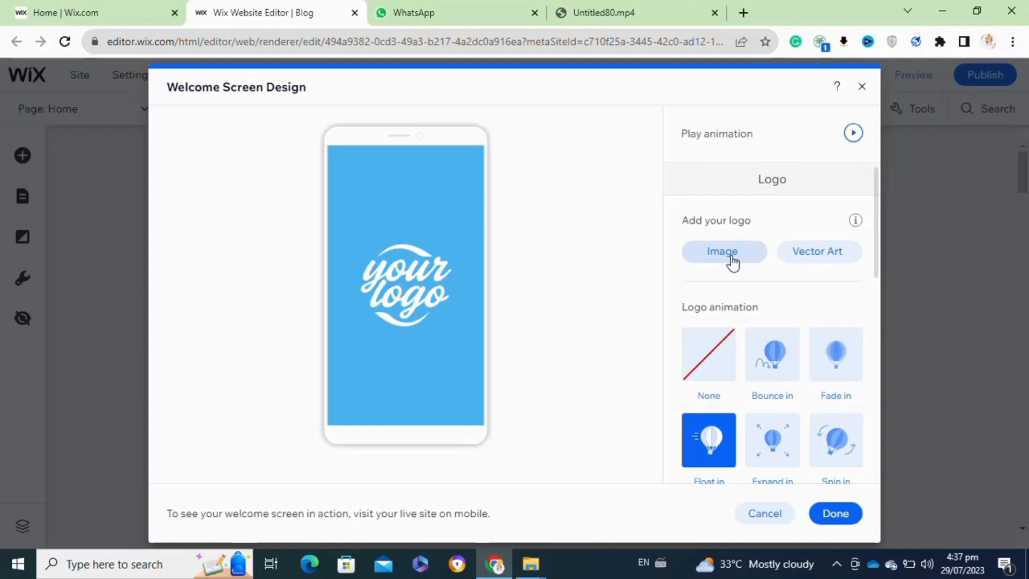
mouse_move(745, 320)
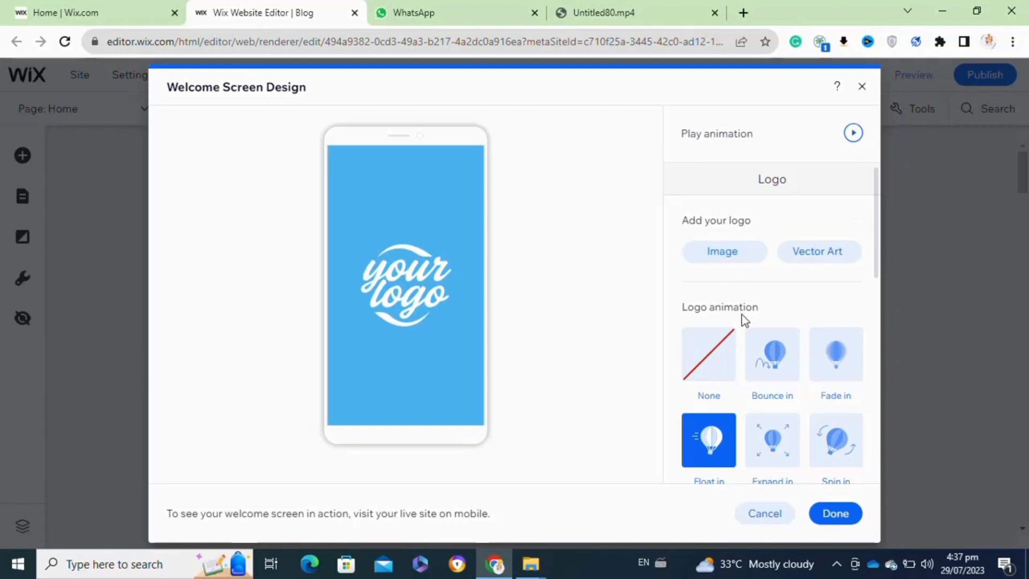
mouse_move(880, 264)
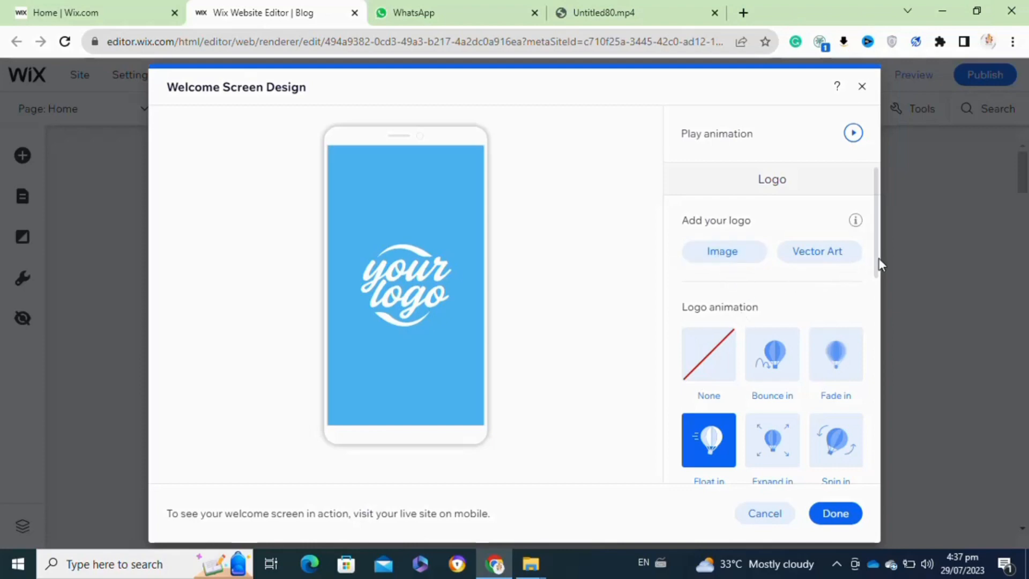
scroll("down", 3)
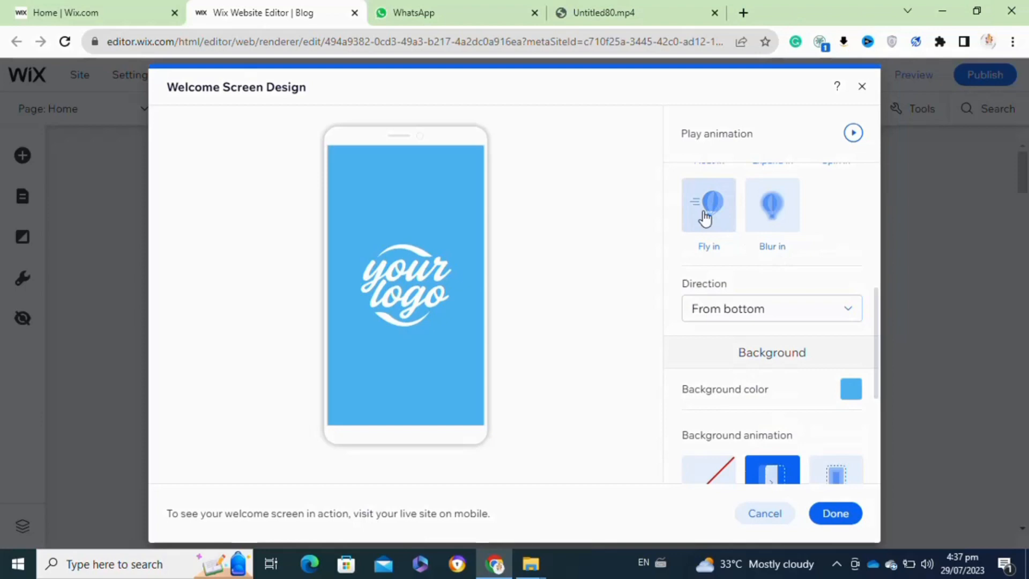
- Preview the Fly in from left logo animation, then settle on Blur in
left_click(708, 205)
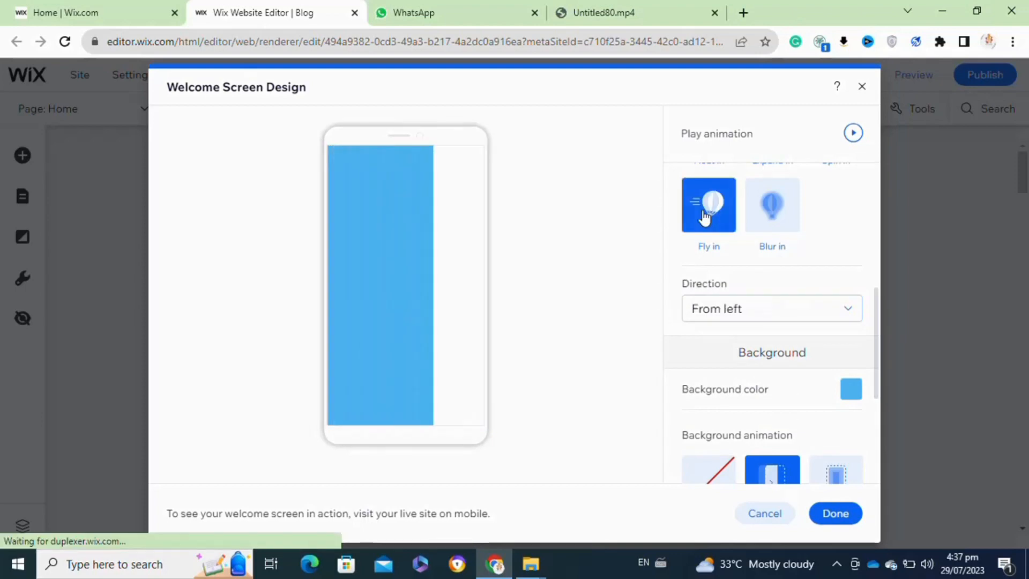
left_click(772, 204)
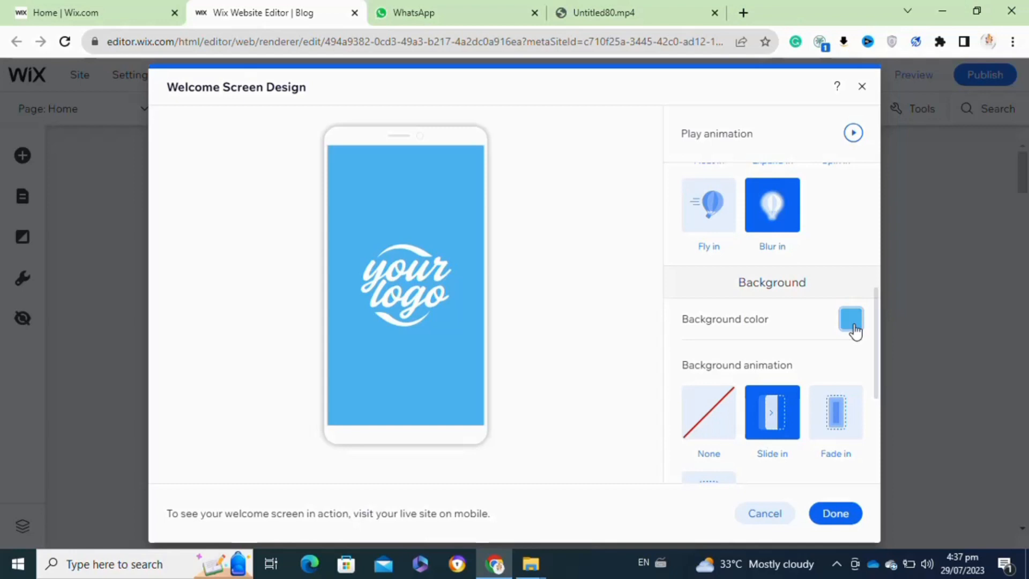
- Try several background colours, including dark green, and settle on the lime theme colour
left_click(849, 320)
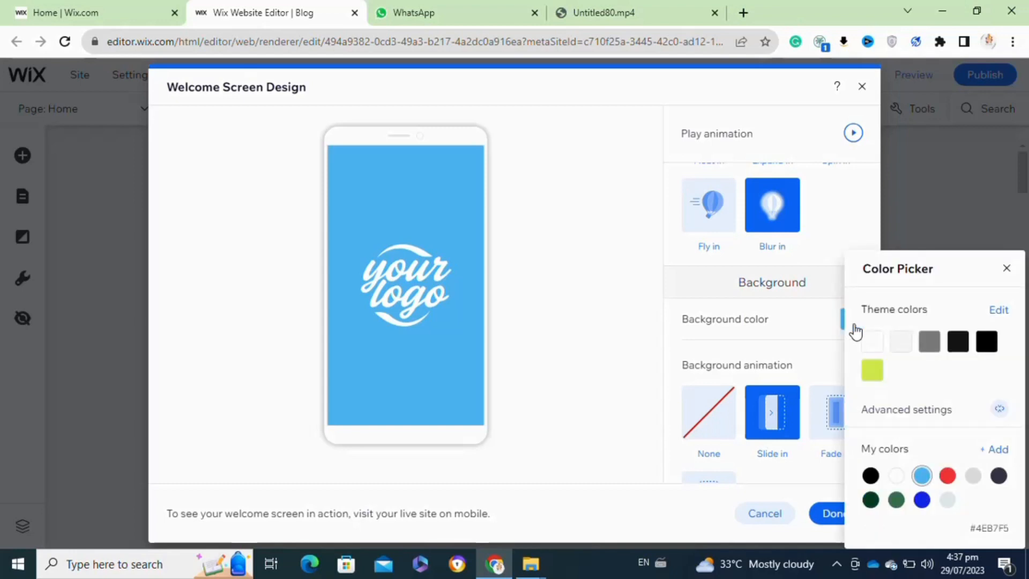
left_click(895, 475)
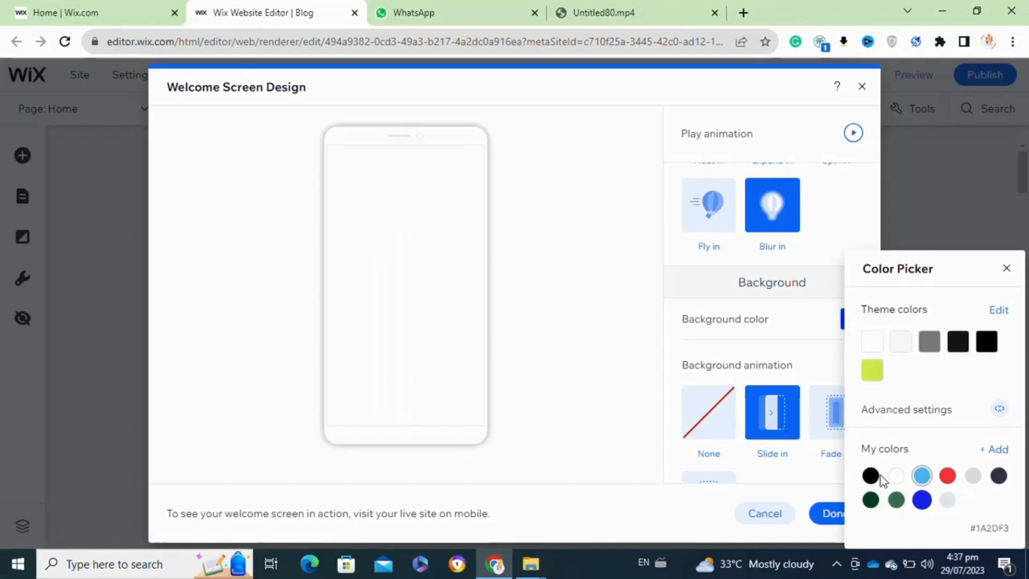
left_click(896, 501)
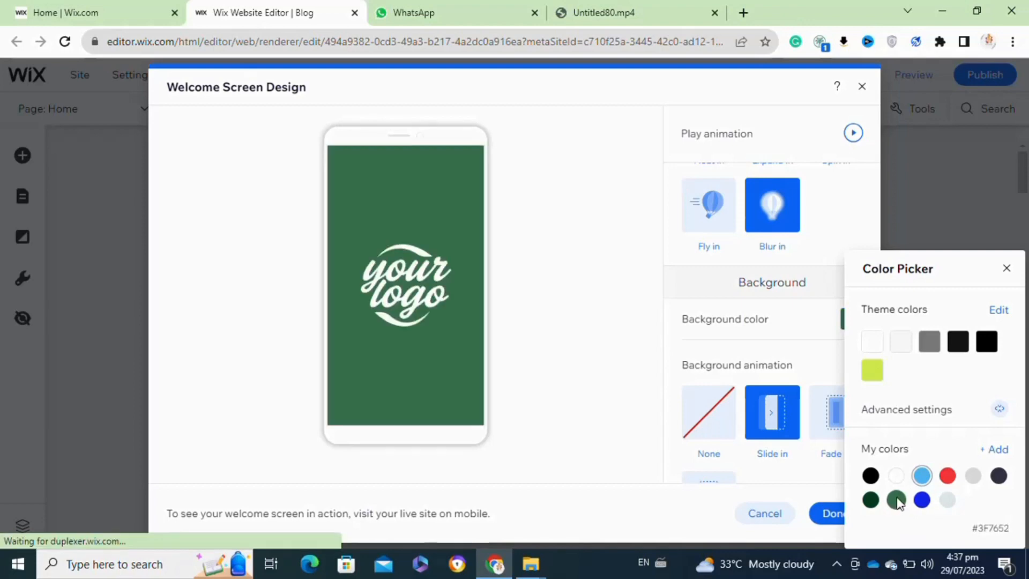
left_click(973, 475)
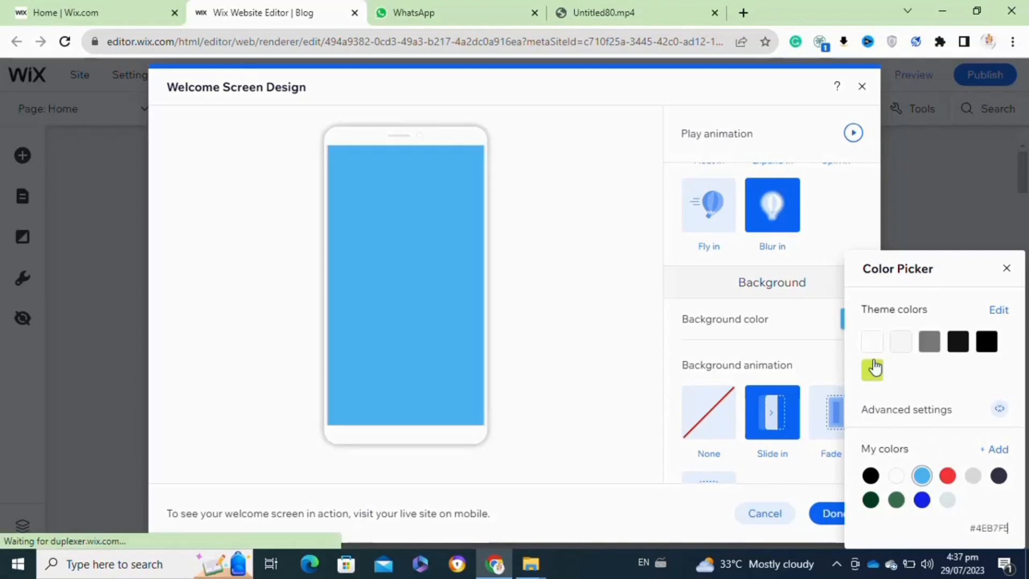
left_click(872, 370)
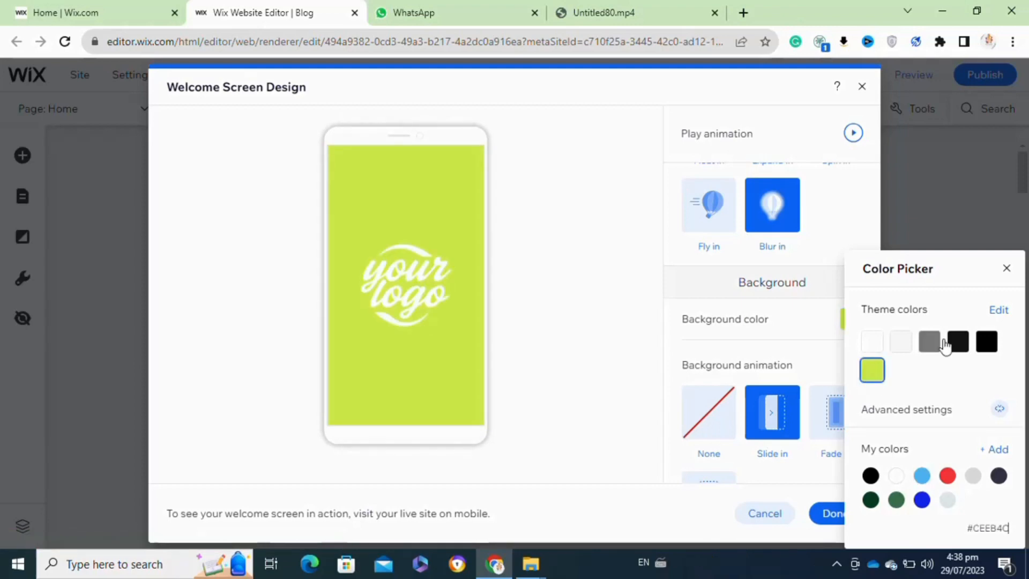
left_click(1005, 268)
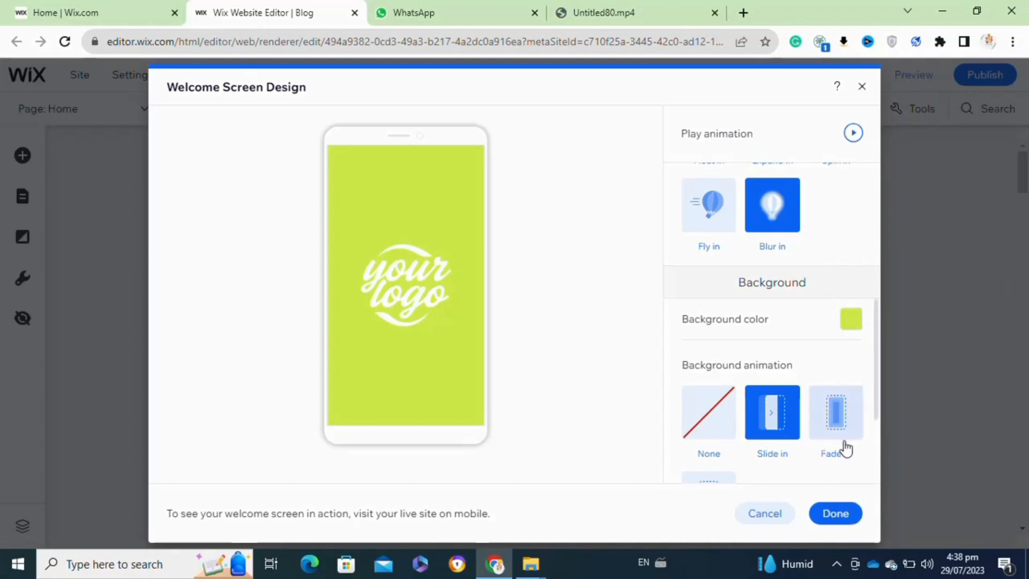
left_click(835, 411)
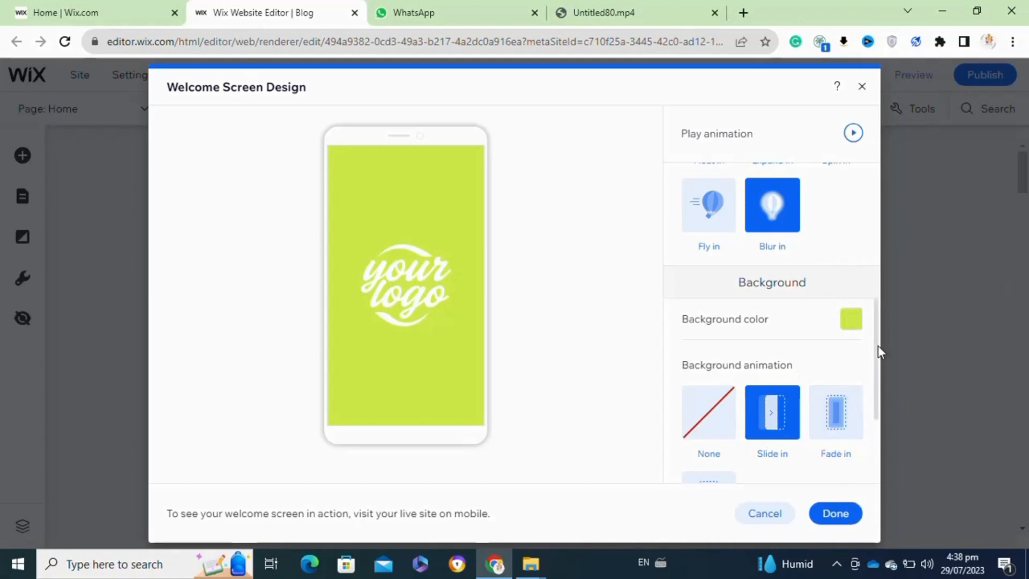
scroll("down", 3)
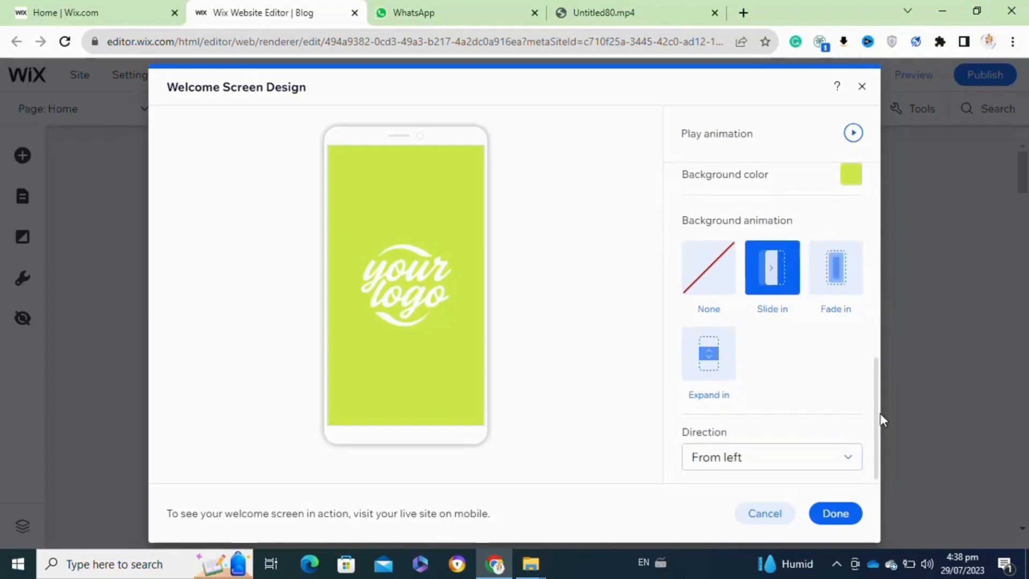